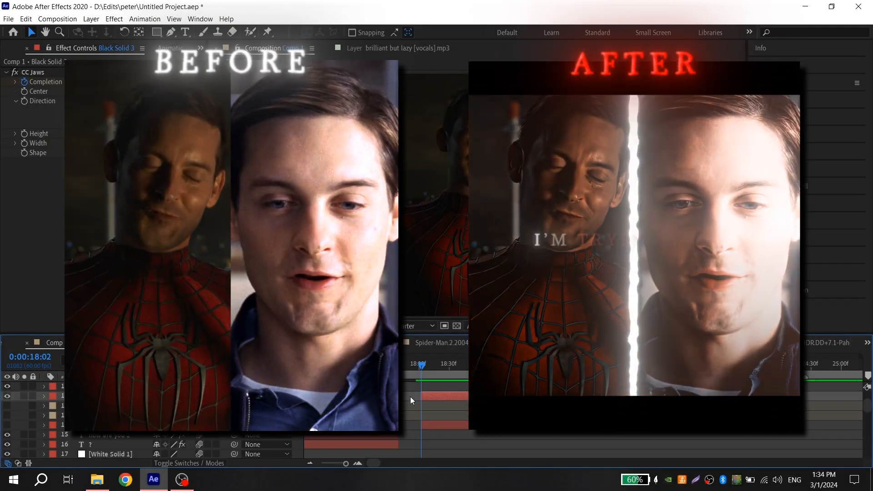
Split the black solid (Ctrl+Shift+D) and apply CC Jaws to its later piece via the 'jaw' search.
drag(420, 363, 432, 364)
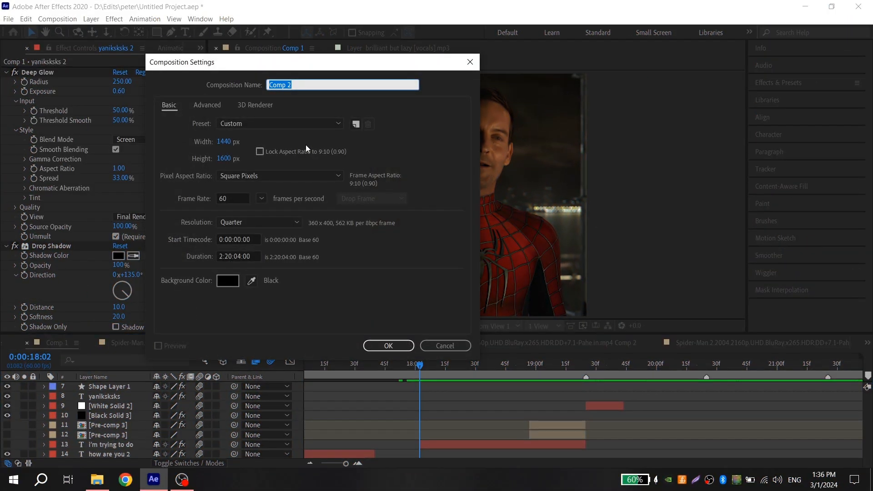
mouse_move(484, 82)
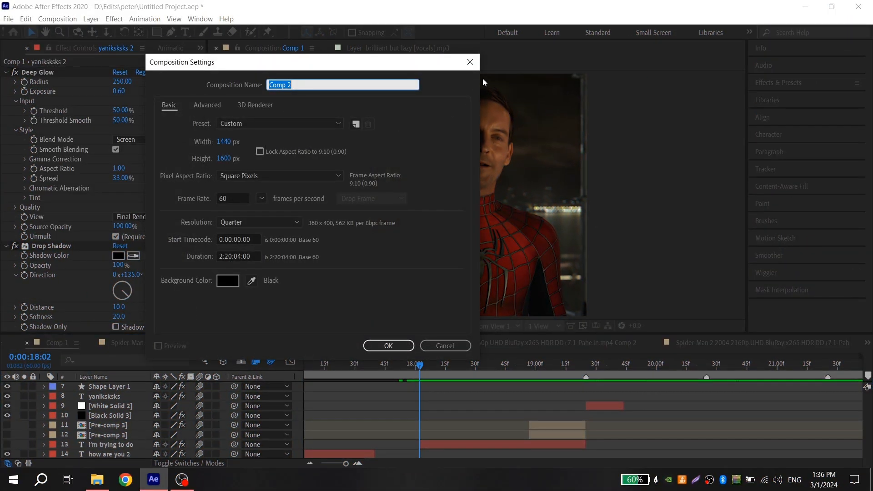
click(444, 345)
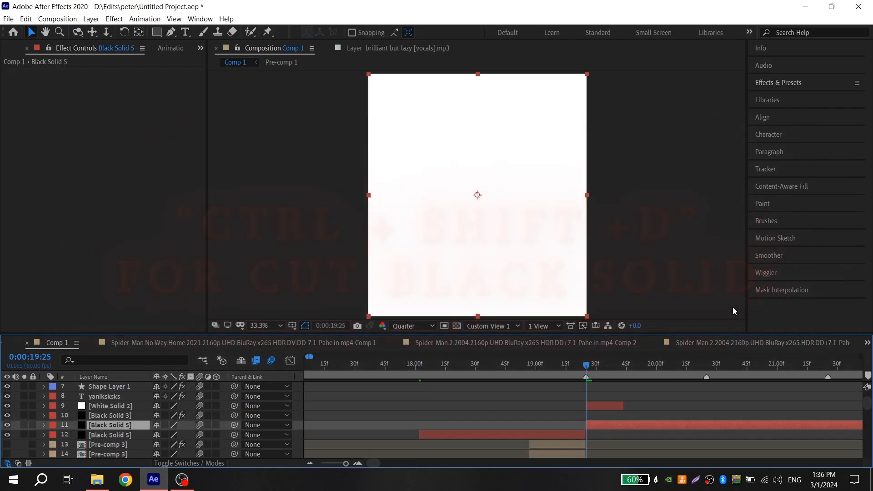
text(jaw)
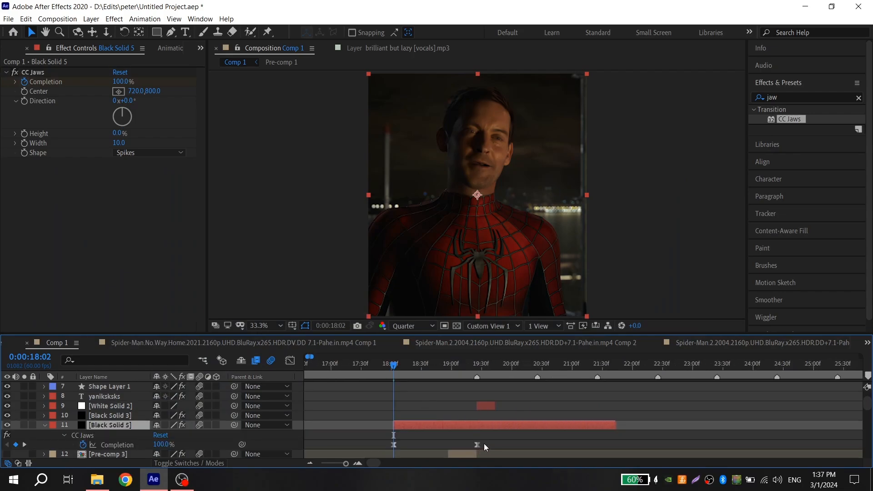
Easy Ease the Completion keyframes and pull the speed-curve influence handles to about 66%.
click(615, 362)
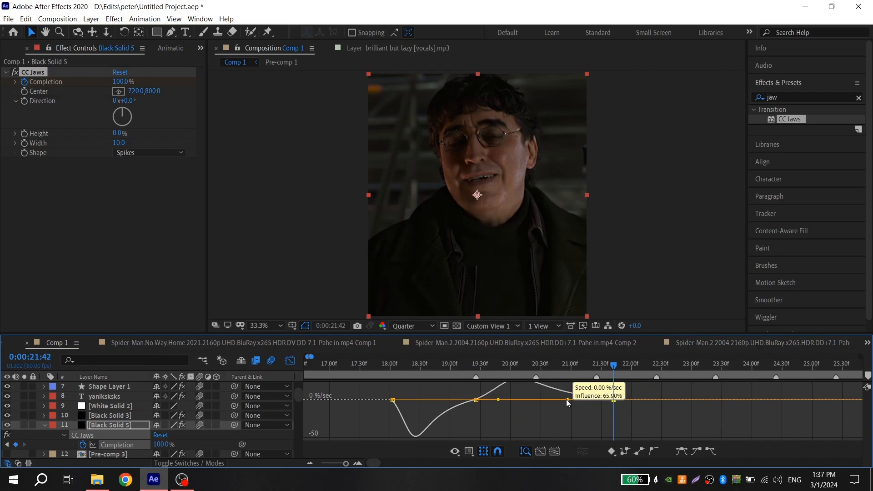
click(473, 363)
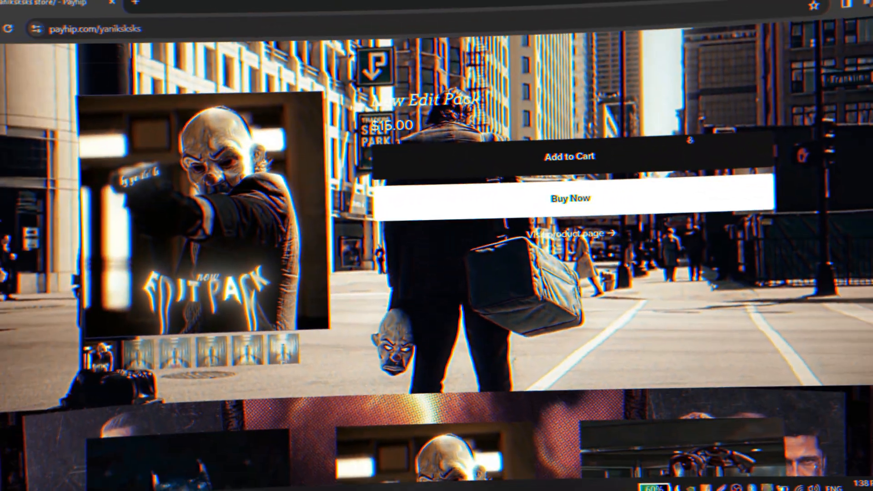
scroll(down, 3)
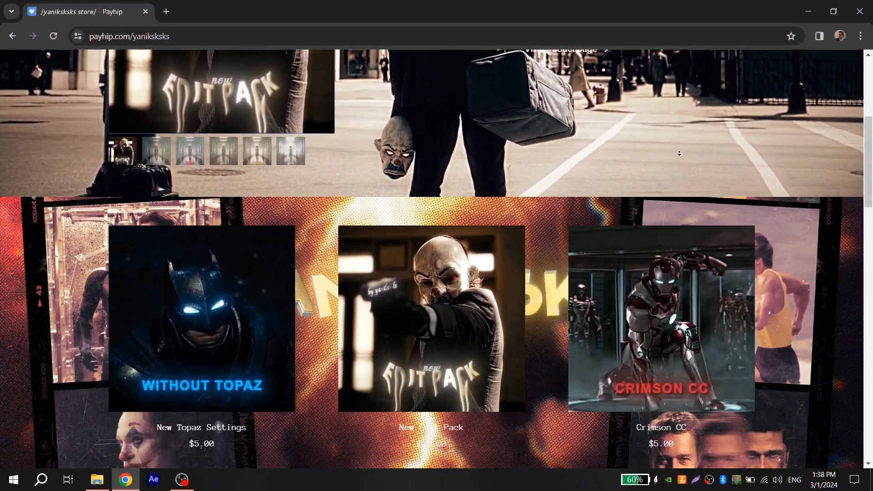
scroll(down, 3)
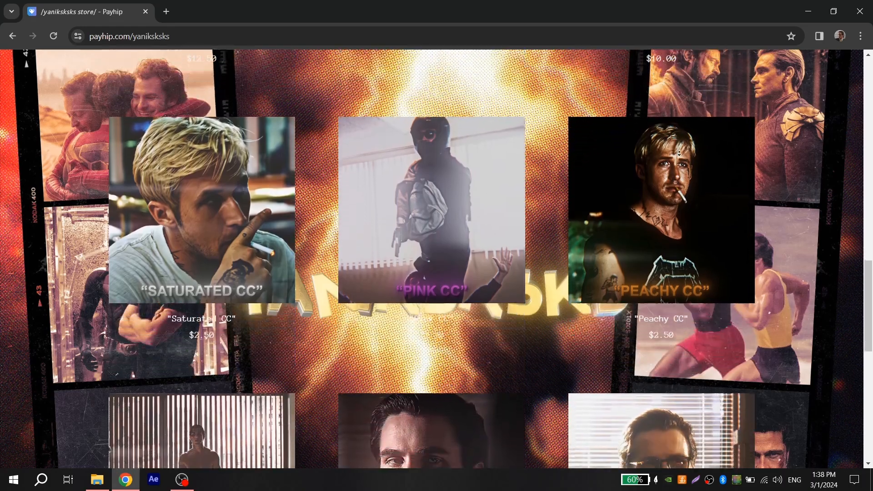
scroll(down, 3)
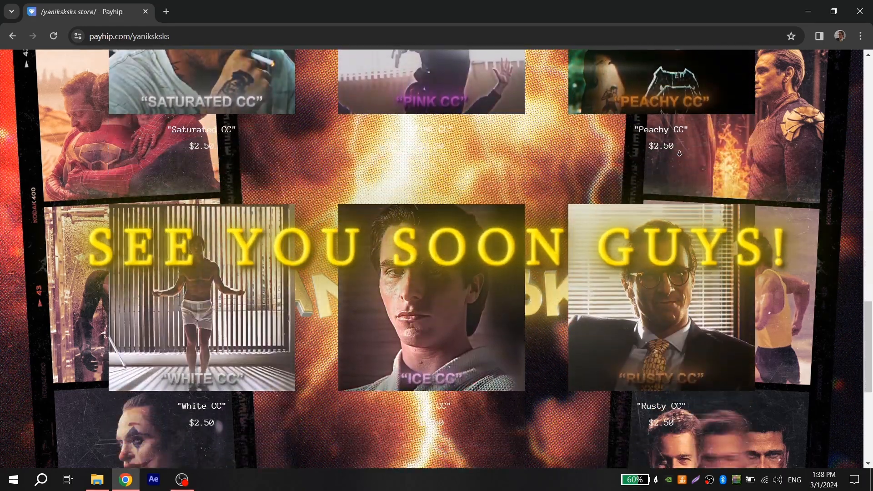